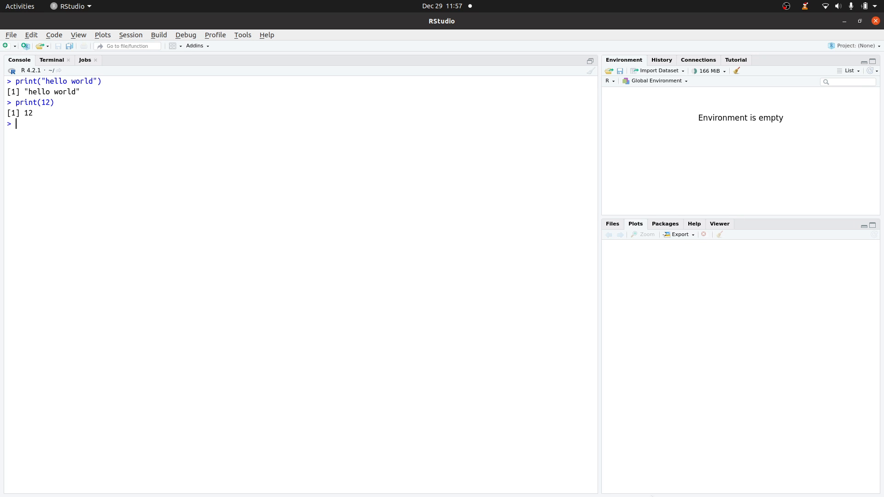
{"action": "mouse_move", "coordinate": [271, 92]}
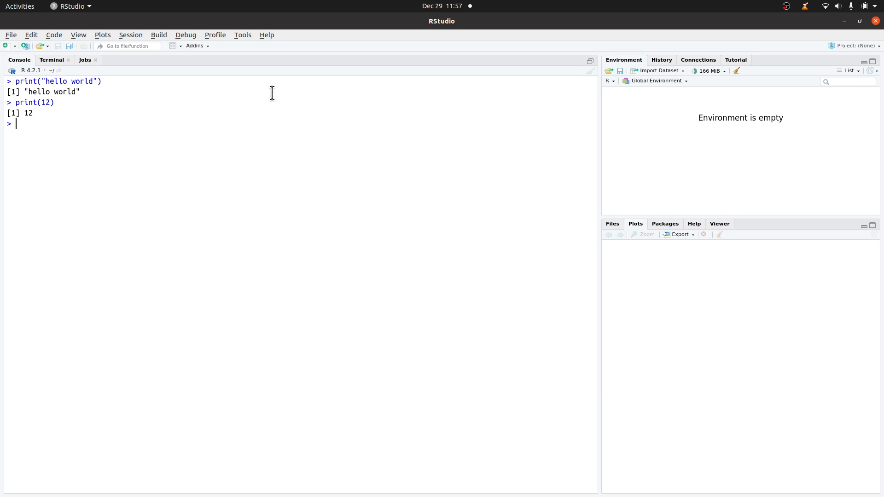
Bring up the Global Options dialog from the Tools menu.
{"action": "left_click", "coordinate": [242, 35]}
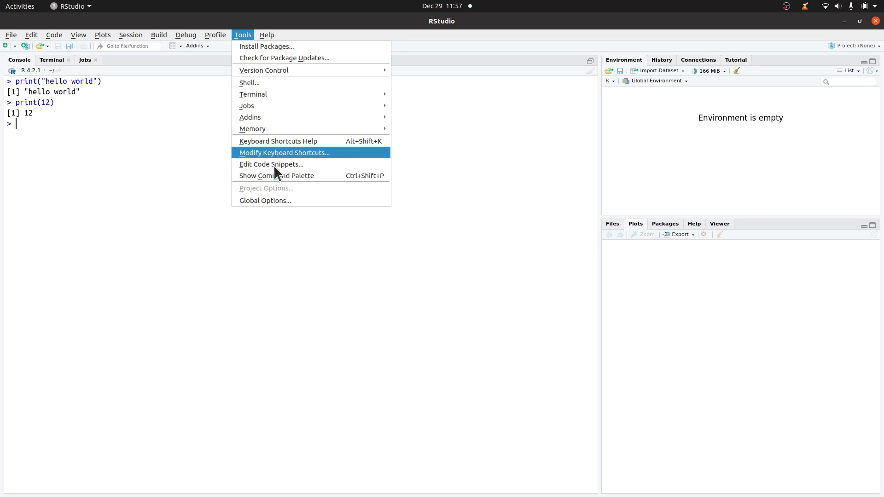
{"action": "mouse_move", "coordinate": [276, 199]}
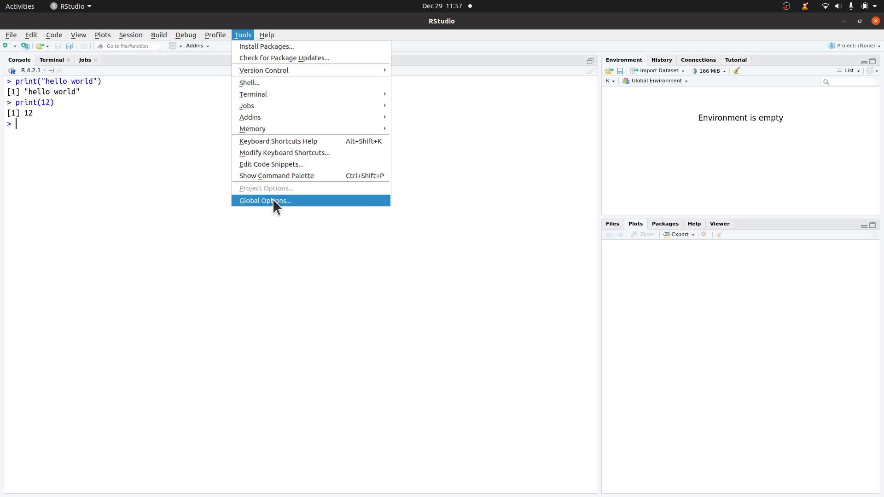
{"action": "left_click", "coordinate": [265, 201]}
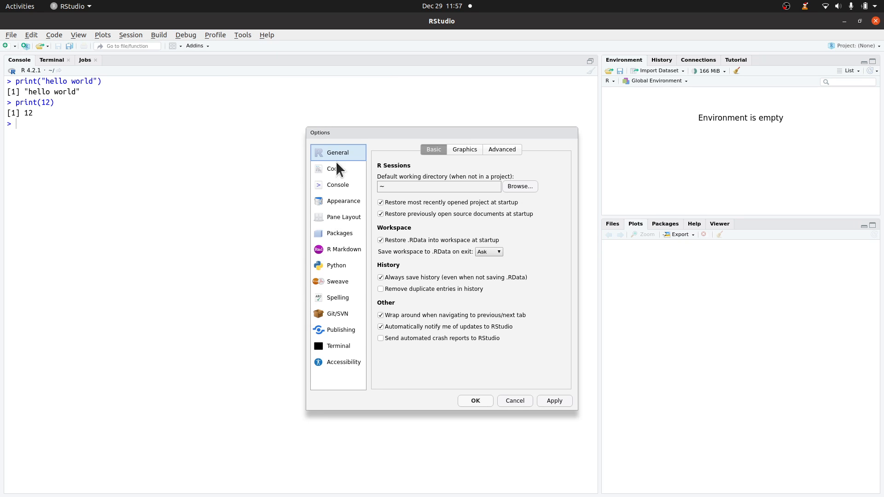
{"action": "mouse_move", "coordinate": [344, 209]}
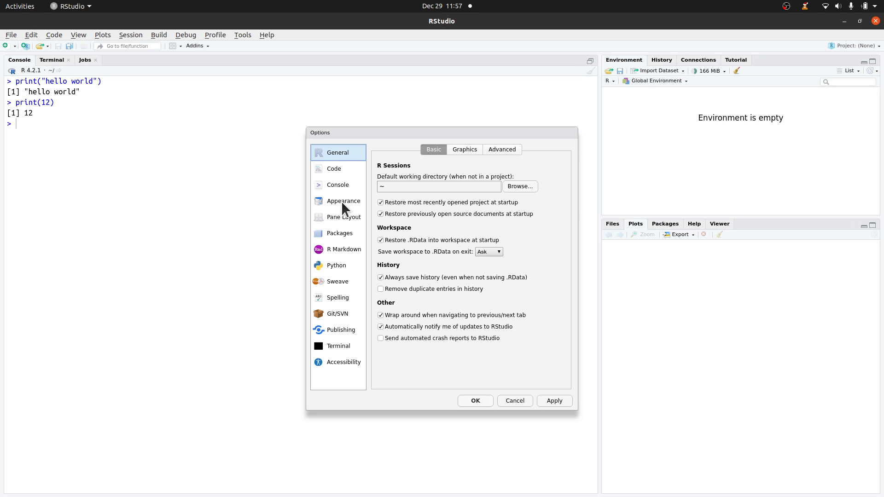
Set the editor font size to 16 under Appearance and apply it.
{"action": "left_click", "coordinate": [343, 201]}
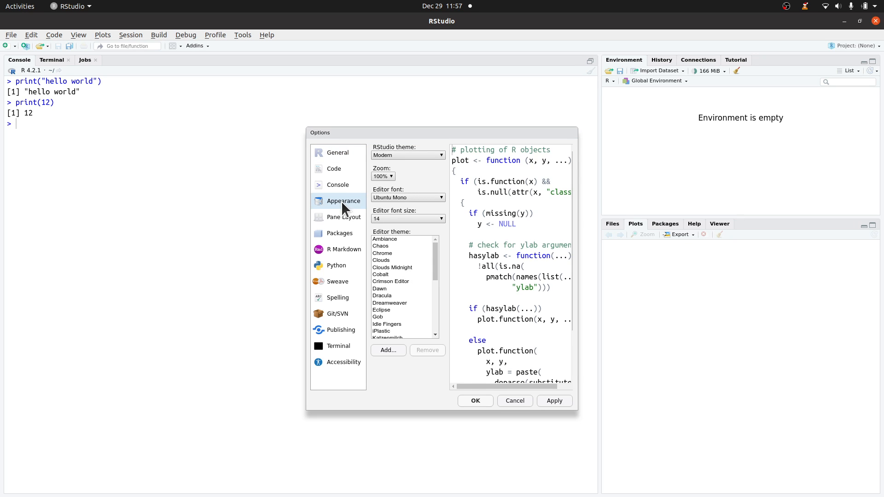
{"action": "mouse_move", "coordinate": [417, 219]}
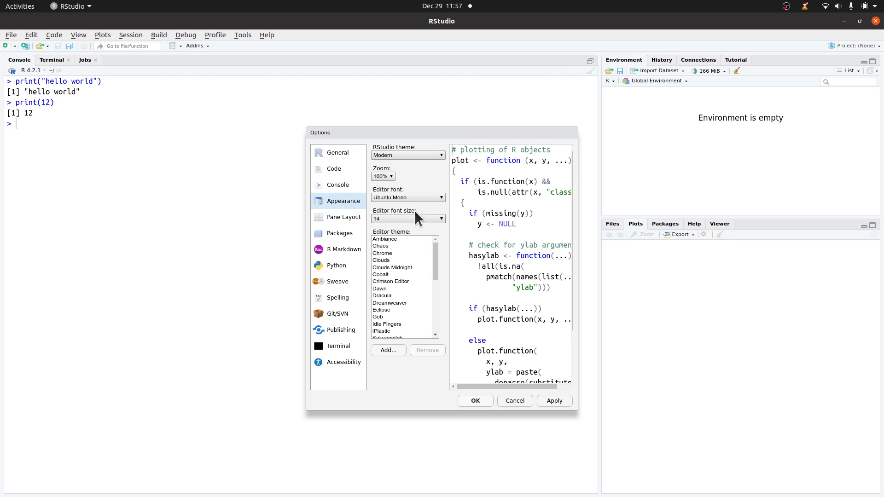
{"action": "mouse_move", "coordinate": [423, 222]}
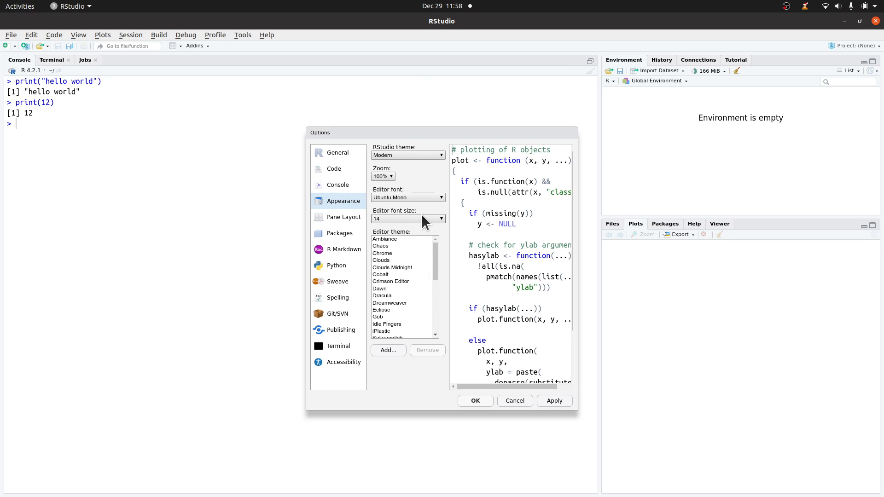
{"action": "left_click", "coordinate": [441, 219]}
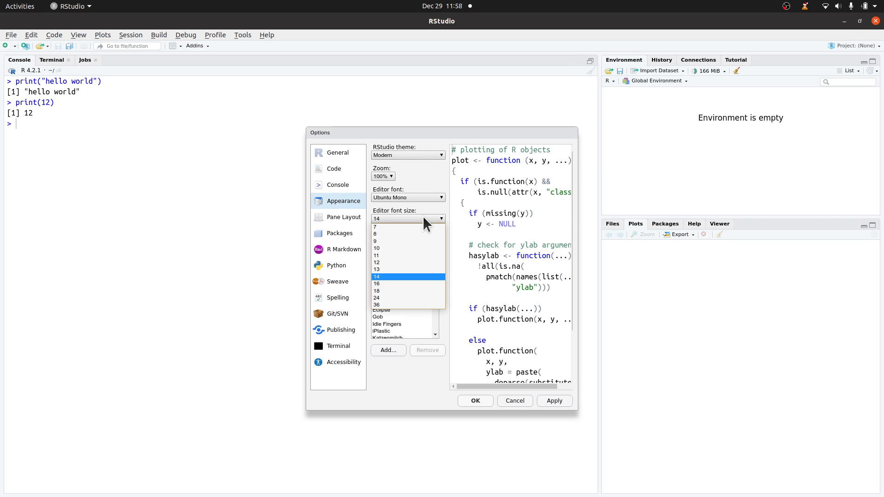
{"action": "mouse_move", "coordinate": [415, 285]}
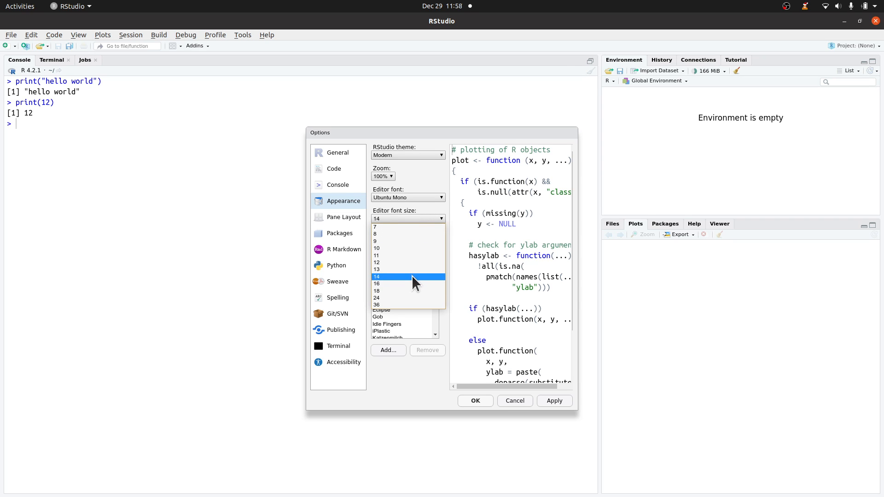
{"action": "left_click", "coordinate": [376, 283]}
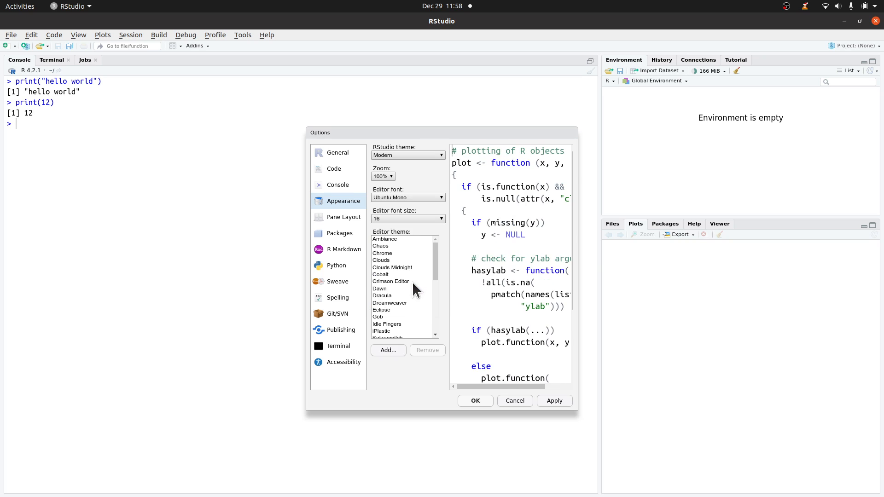
{"action": "mouse_move", "coordinate": [475, 420]}
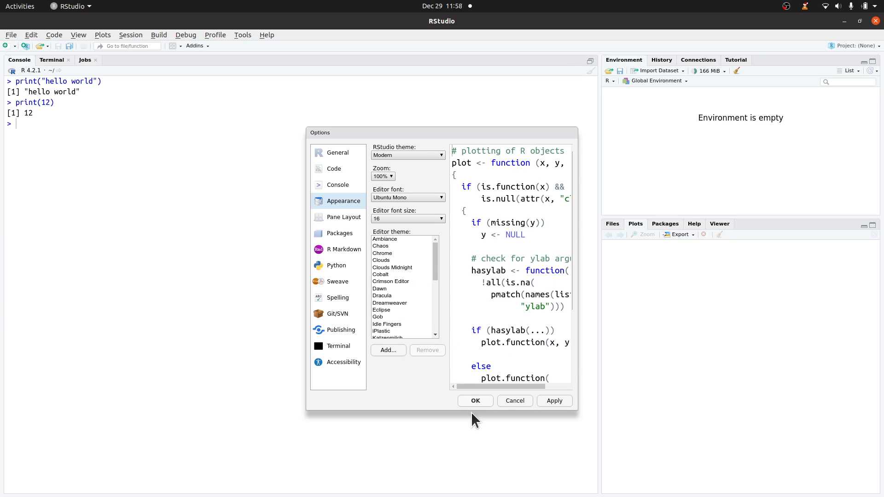
{"action": "left_click", "coordinate": [474, 401]}
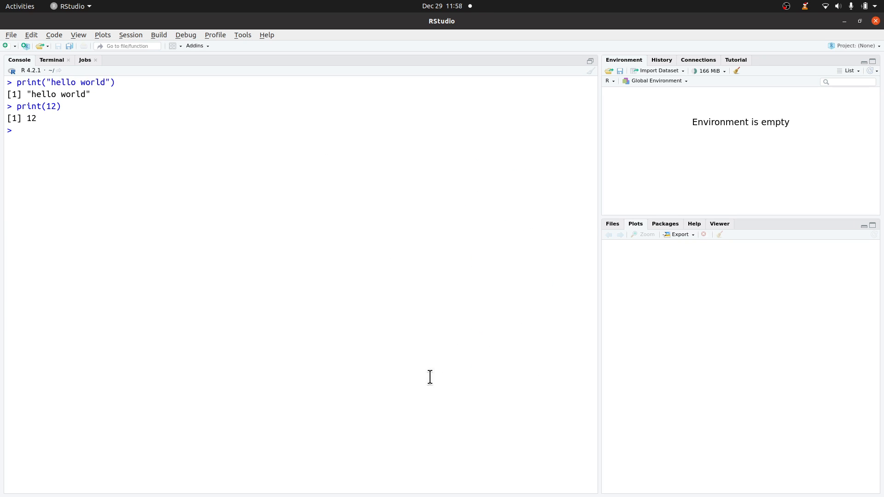
{"action": "mouse_move", "coordinate": [56, 124]}
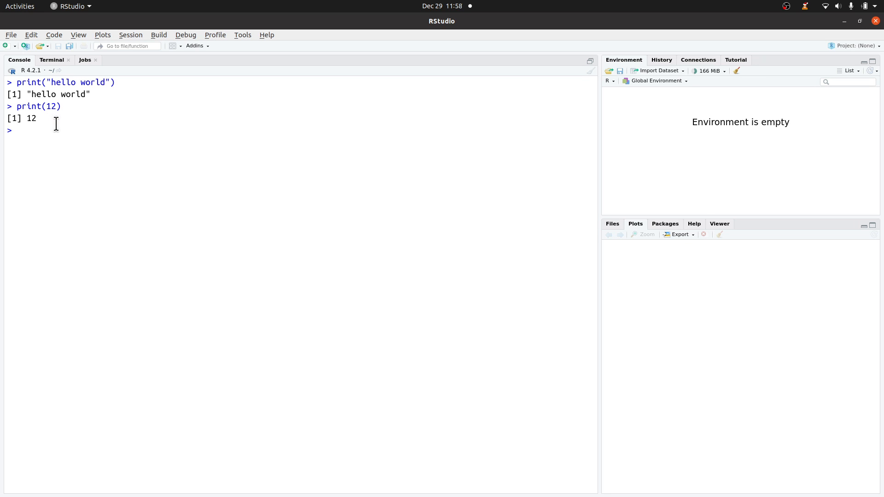
{"action": "mouse_move", "coordinate": [242, 35]}
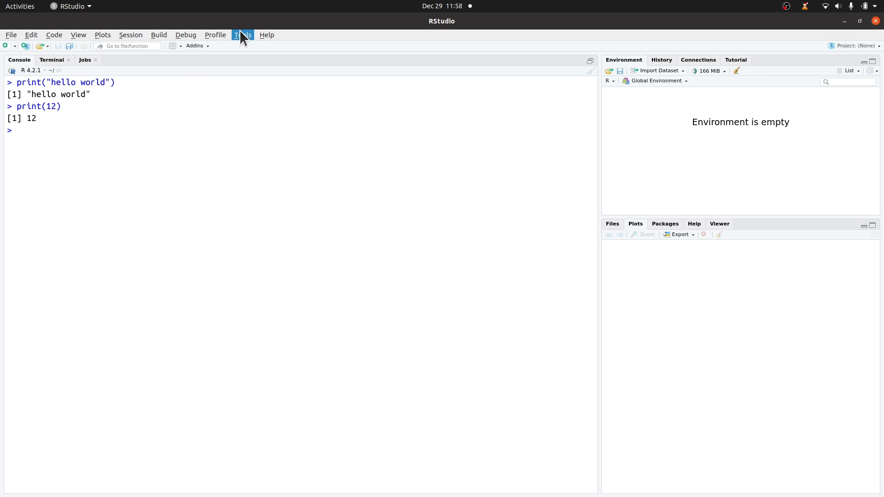
Reopen Global Options > Appearance and choose 18 as the editor font size.
{"action": "left_click", "coordinate": [243, 35]}
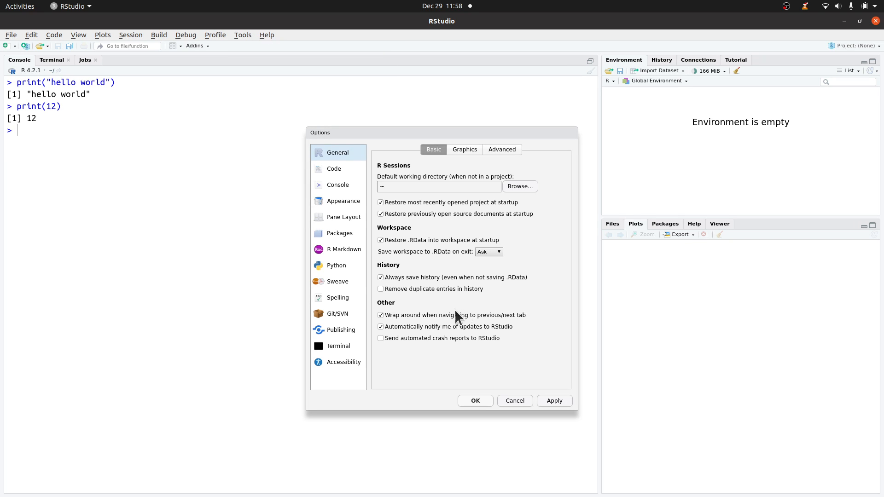
{"action": "mouse_move", "coordinate": [348, 207]}
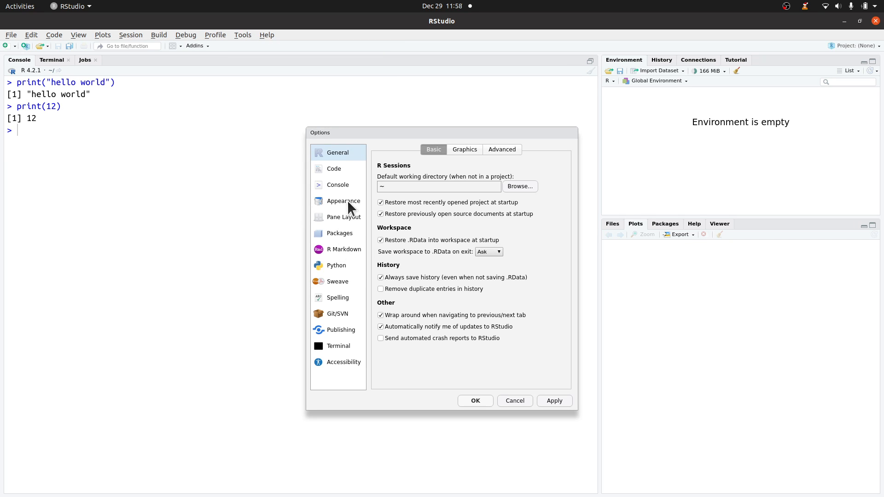
{"action": "left_click", "coordinate": [343, 201]}
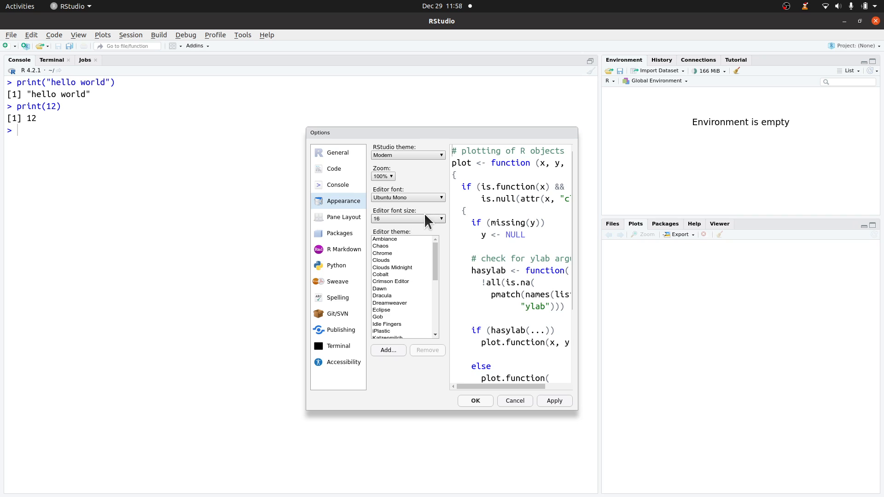
{"action": "left_click", "coordinate": [441, 219]}
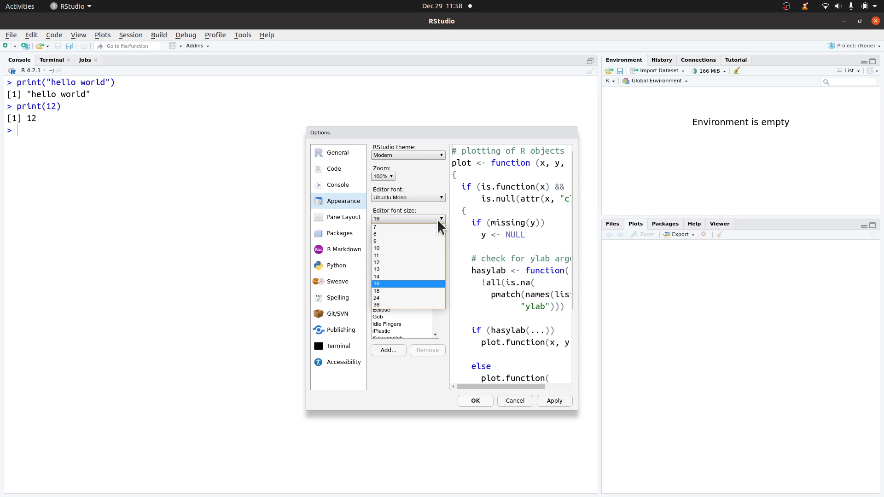
{"action": "left_click", "coordinate": [376, 291]}
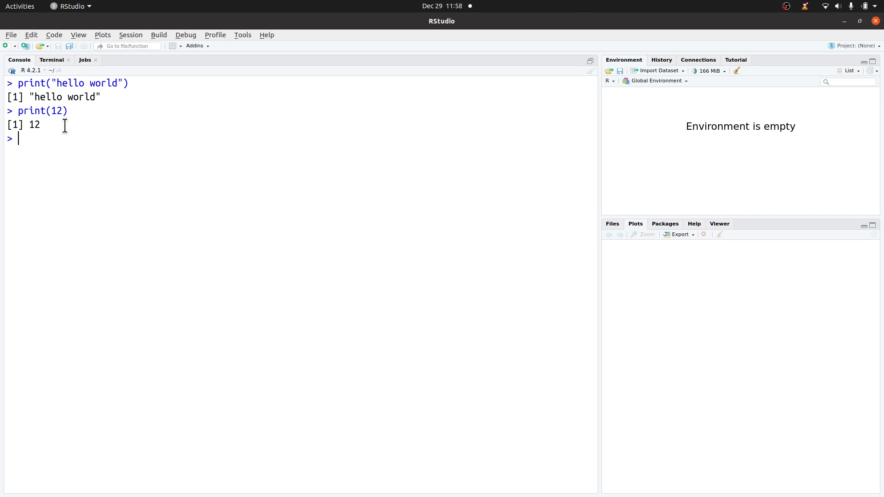
{"action": "mouse_move", "coordinate": [89, 148]}
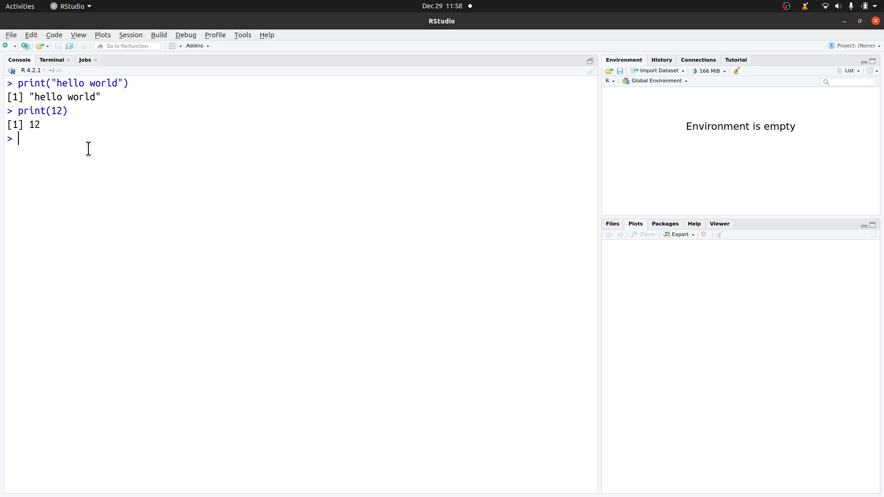